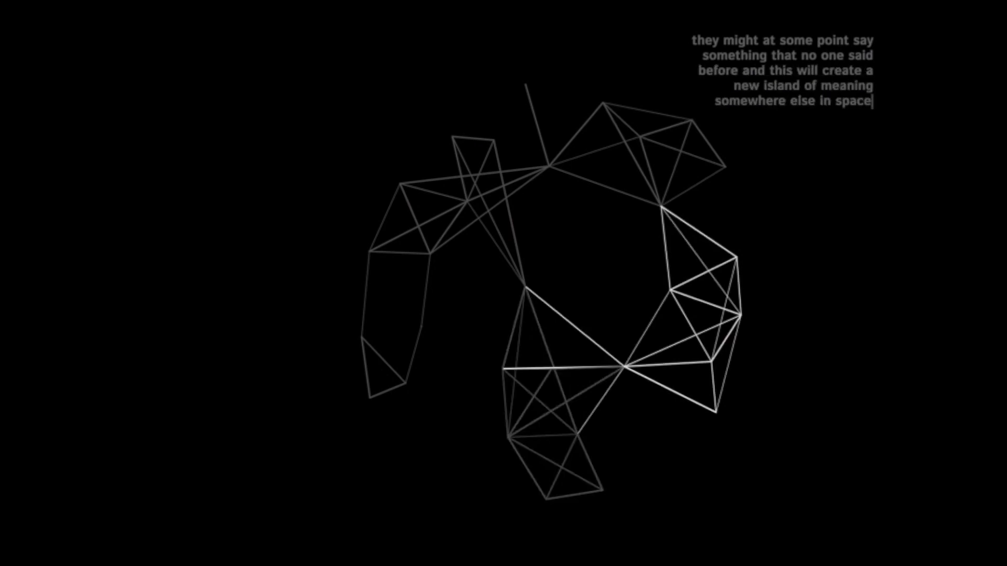
Submit the paragraph about a new island of meaning into the text-network graph.
key(Return)
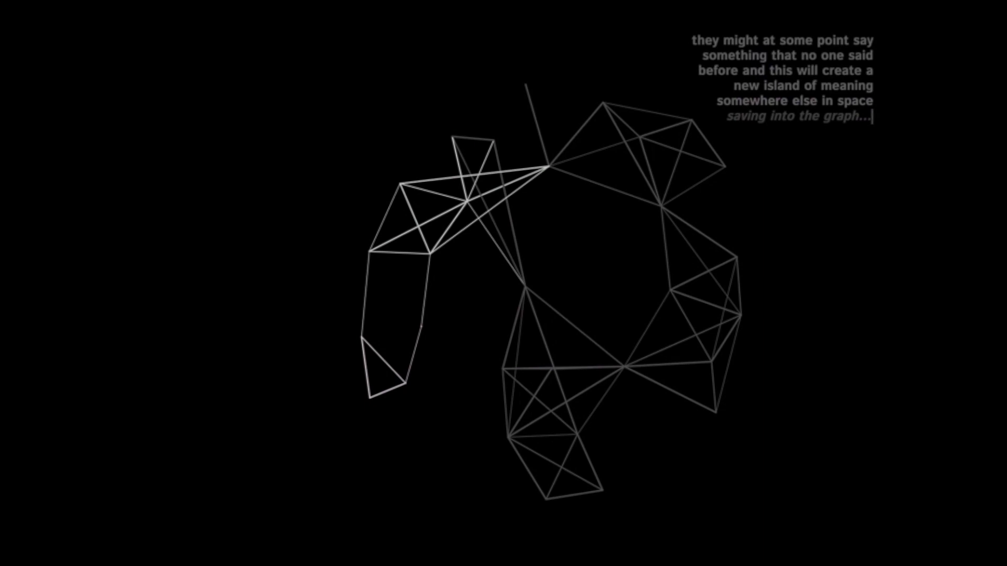